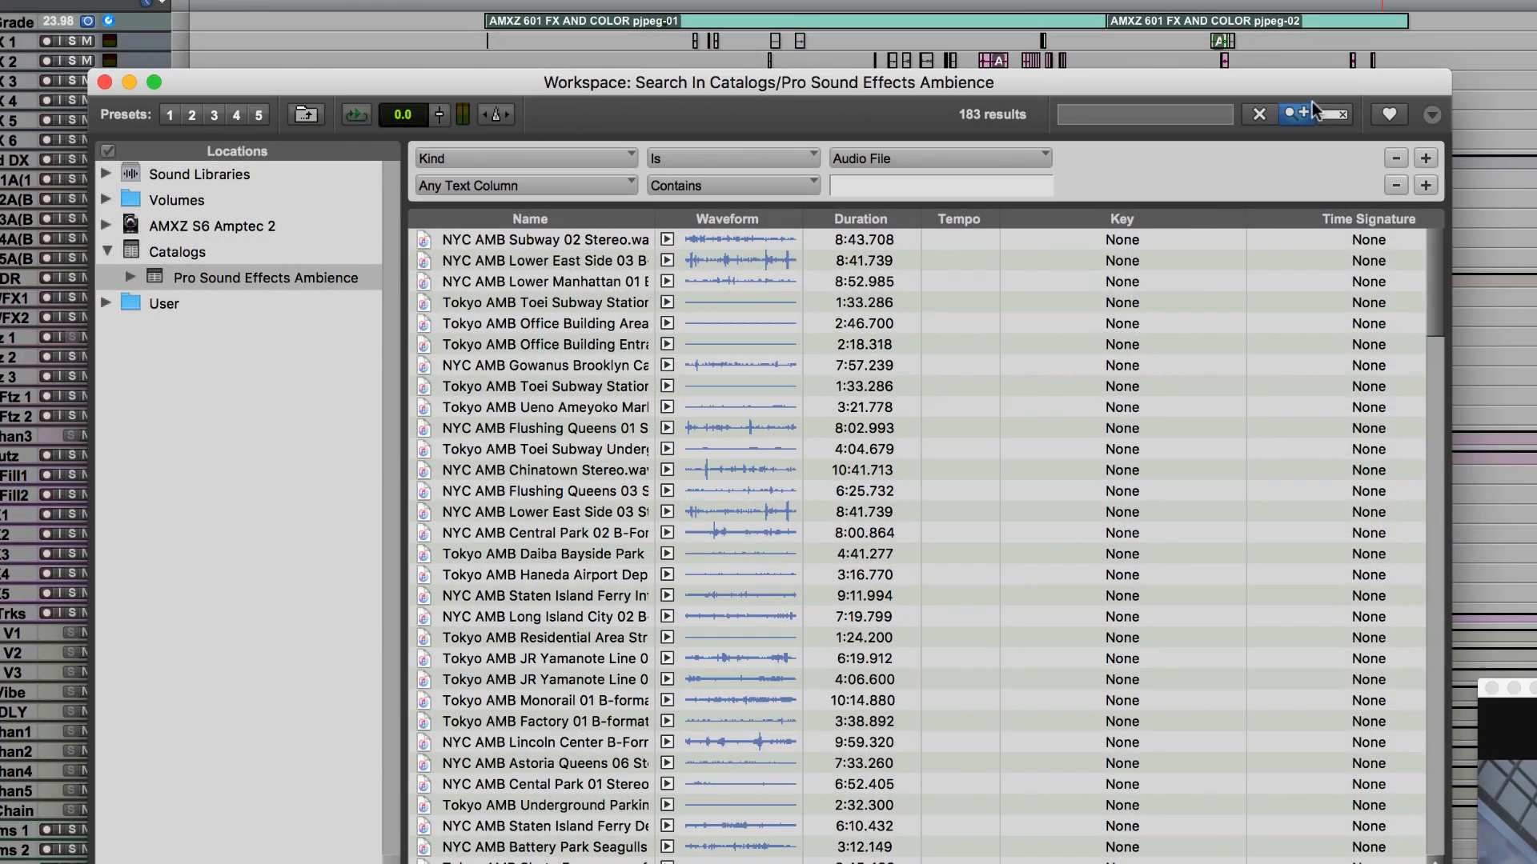
Step: Filter the ambience catalog search by the Trains - Subway tag, leaving 13 results
click(1295, 114)
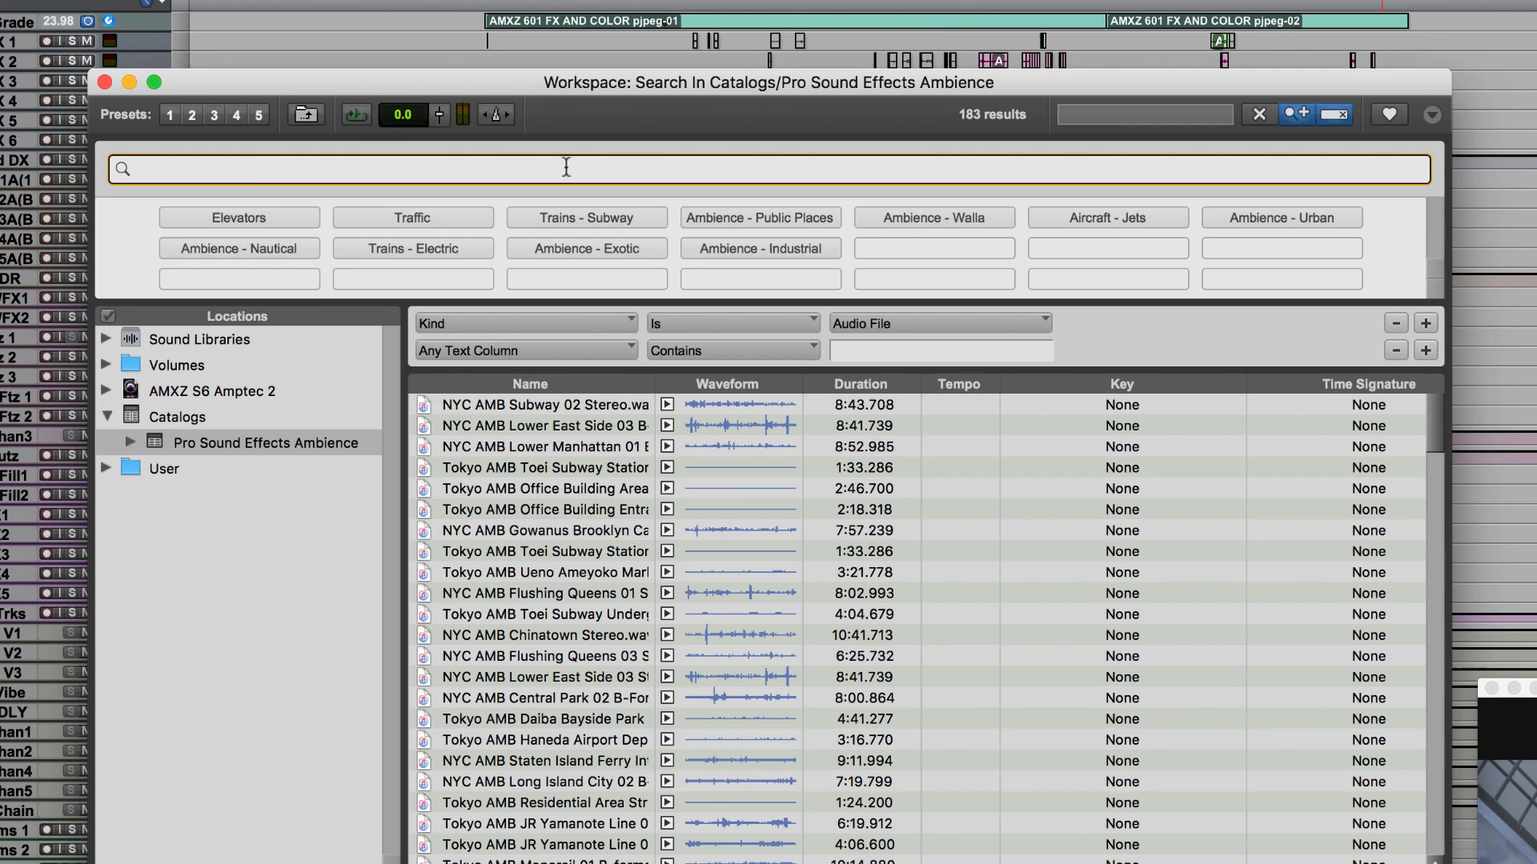
click(586, 216)
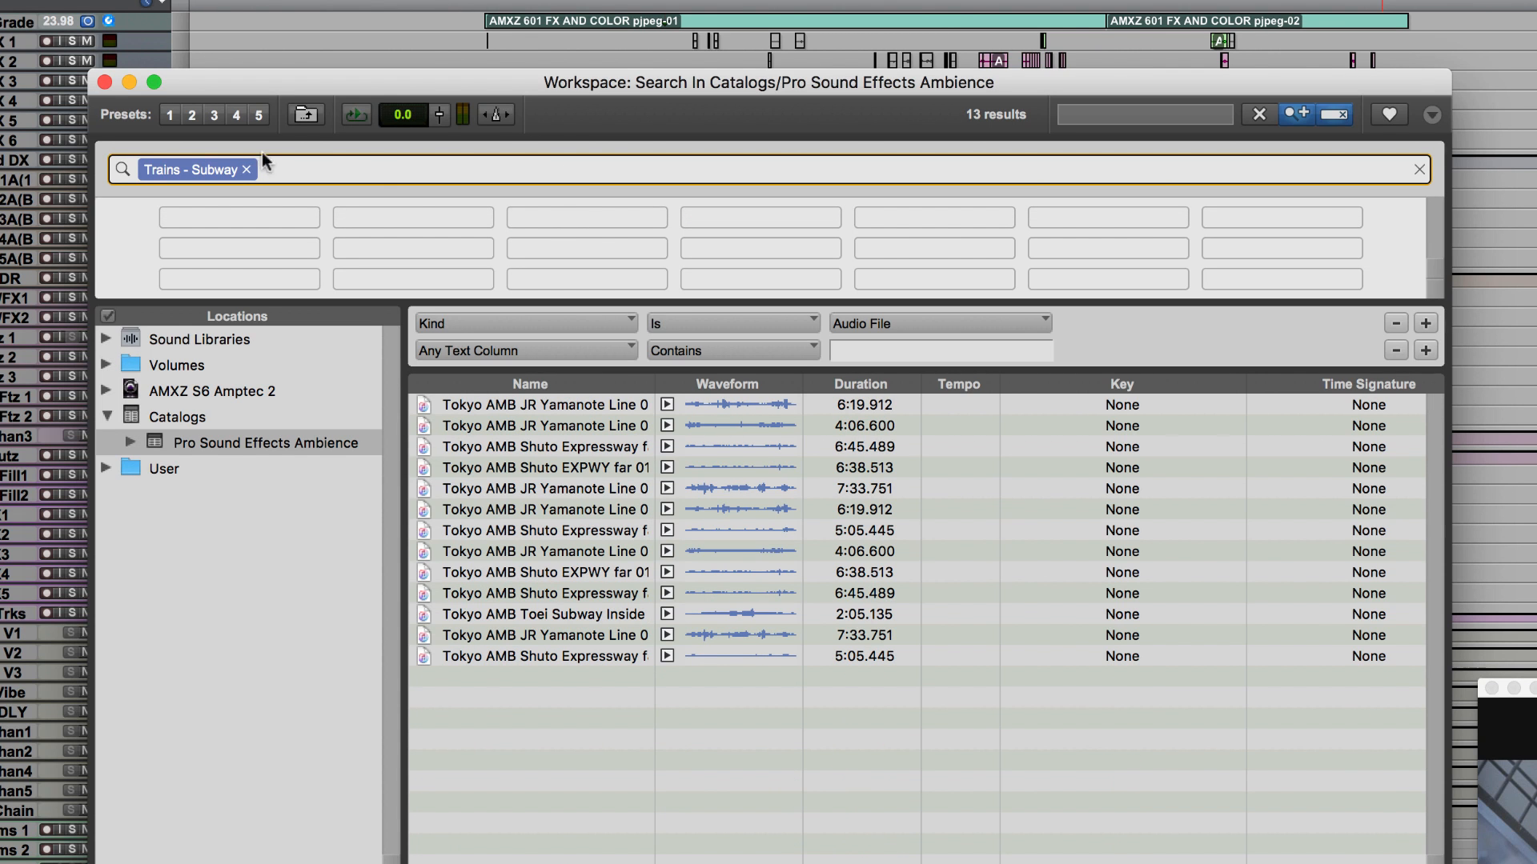
text(Elevators)
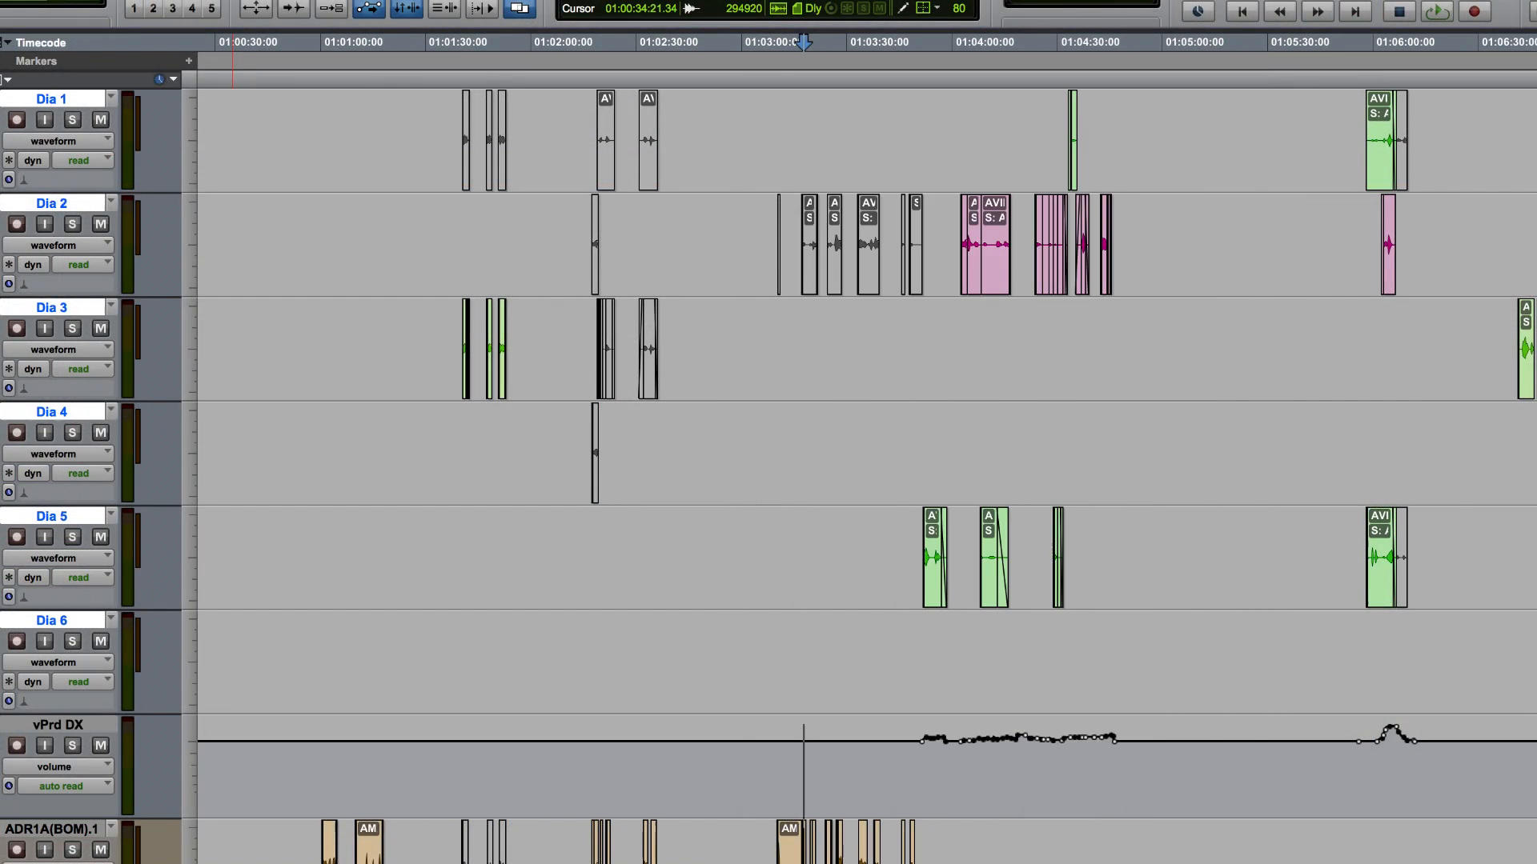
Step: Scroll the track list to the DX DLY track via Track > Scroll to Track
click(370, 12)
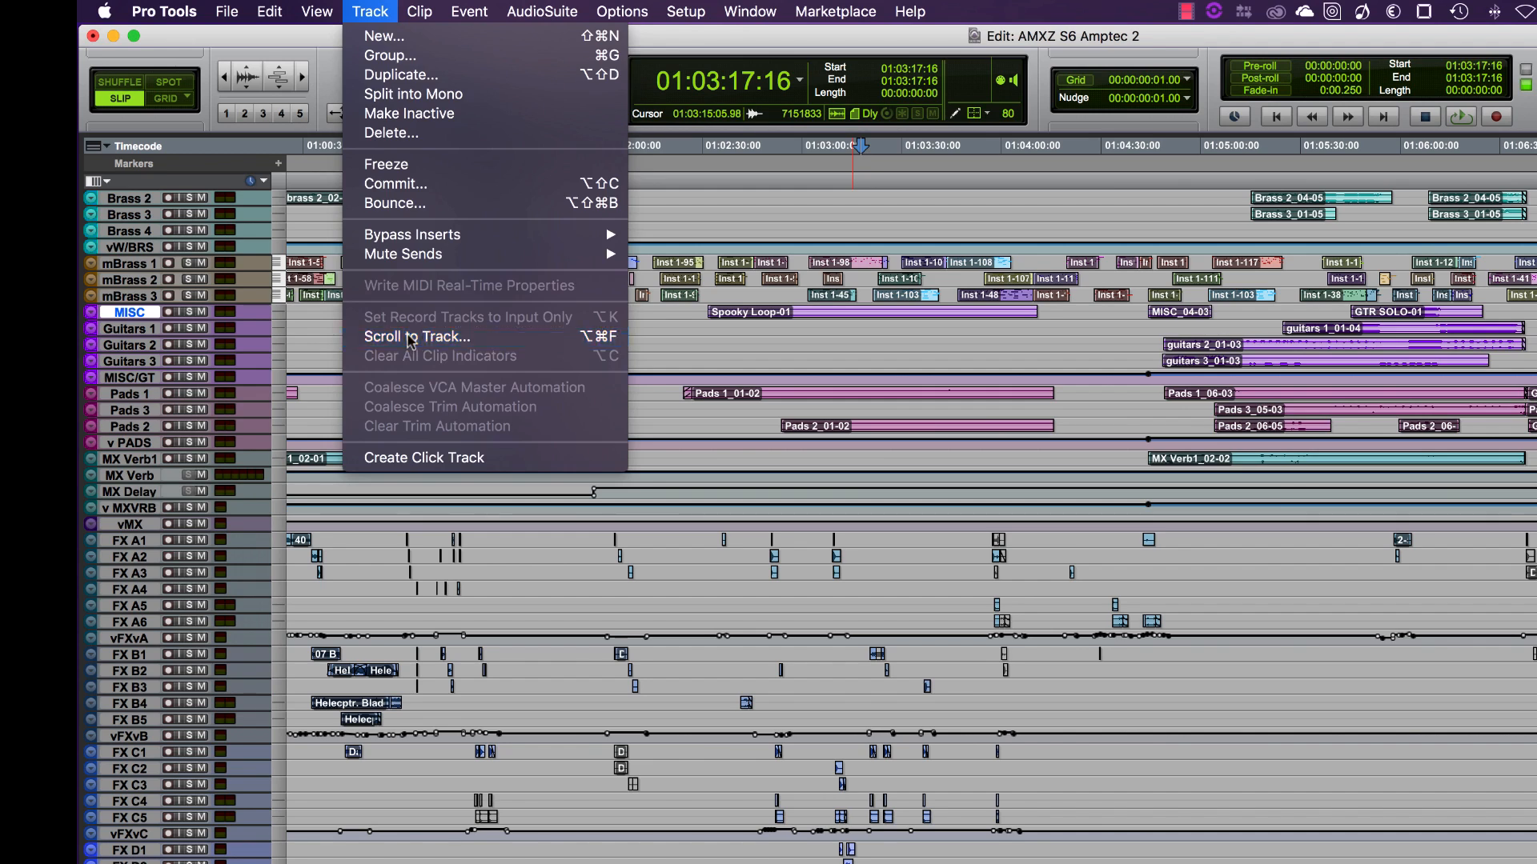
click(421, 337)
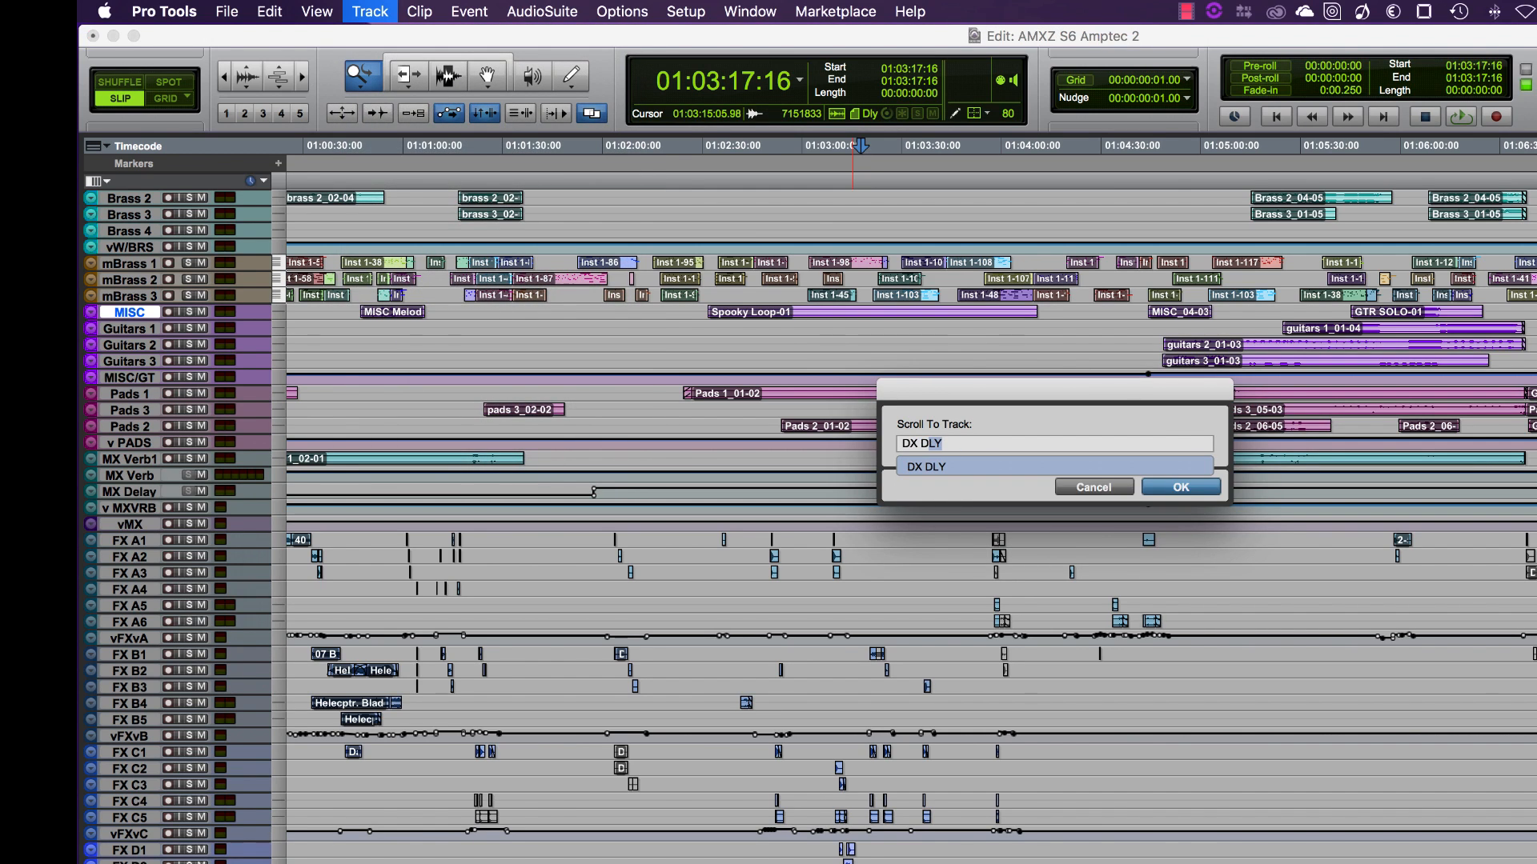
click(1179, 487)
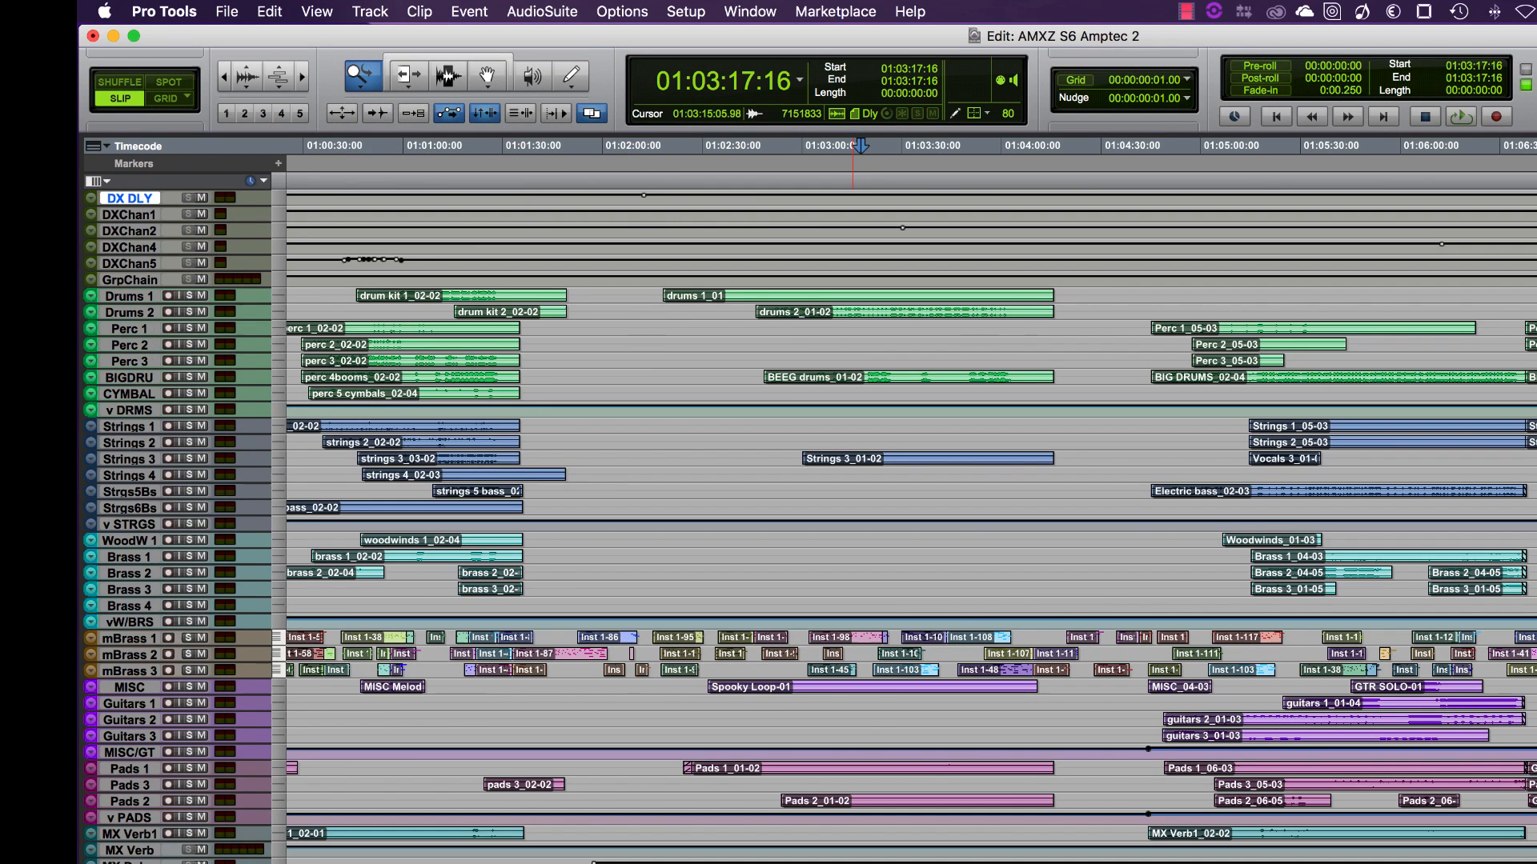